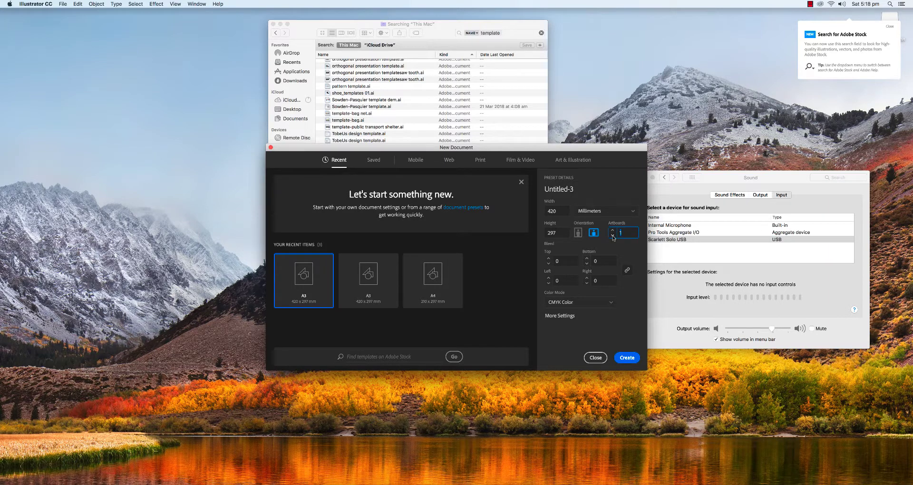
{"action": "mouse_move", "coordinate": [498, 268]}
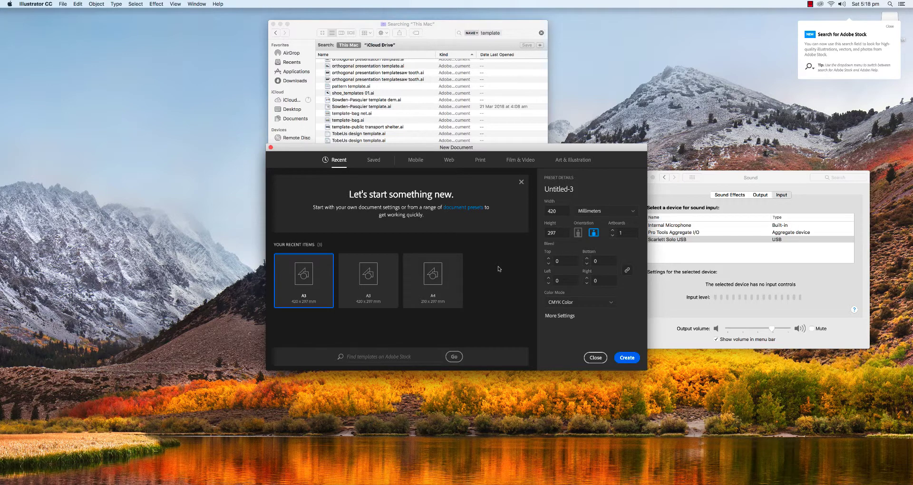
{"action": "mouse_move", "coordinate": [317, 284]}
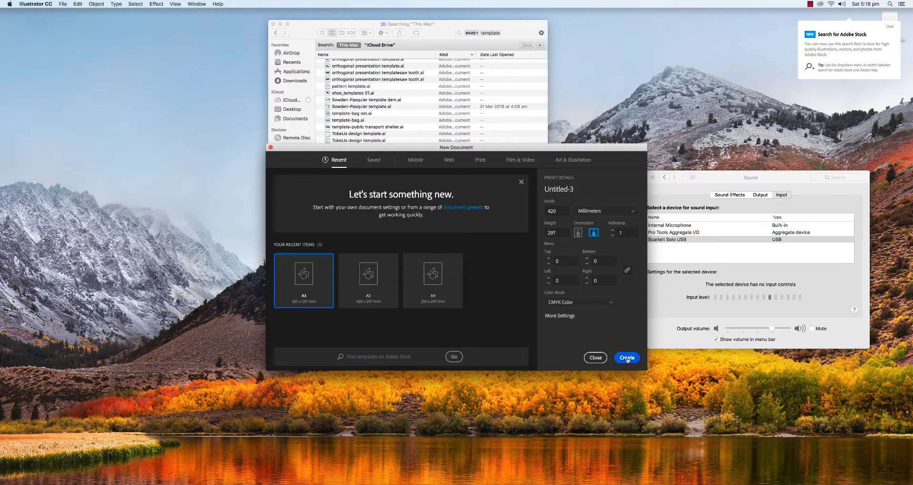
Create a blank landscape A3 document, 420×297 mm, with a single artboard
{"action": "left_click", "coordinate": [626, 358]}
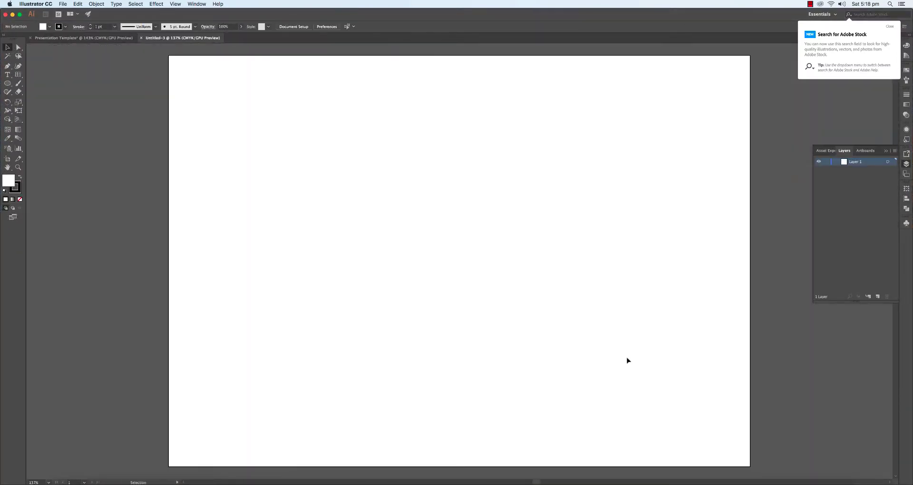
{"action": "mouse_move", "coordinate": [553, 217]}
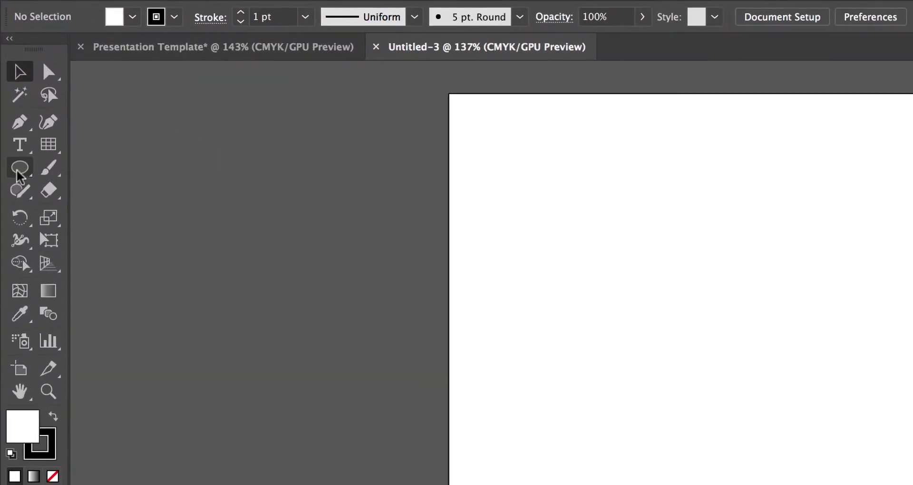
Draw a 420×297 mm rectangle with no fill matching the artboard
{"action": "left_click", "coordinate": [19, 168]}
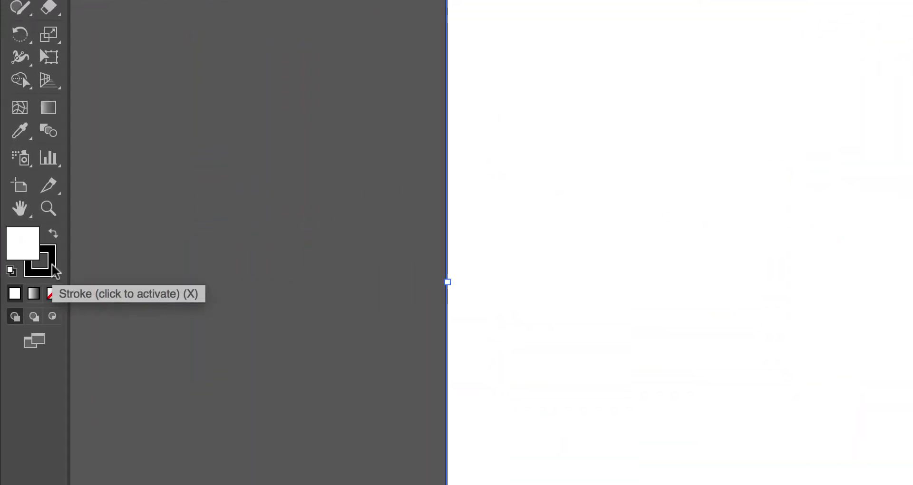
{"action": "mouse_move", "coordinate": [52, 293]}
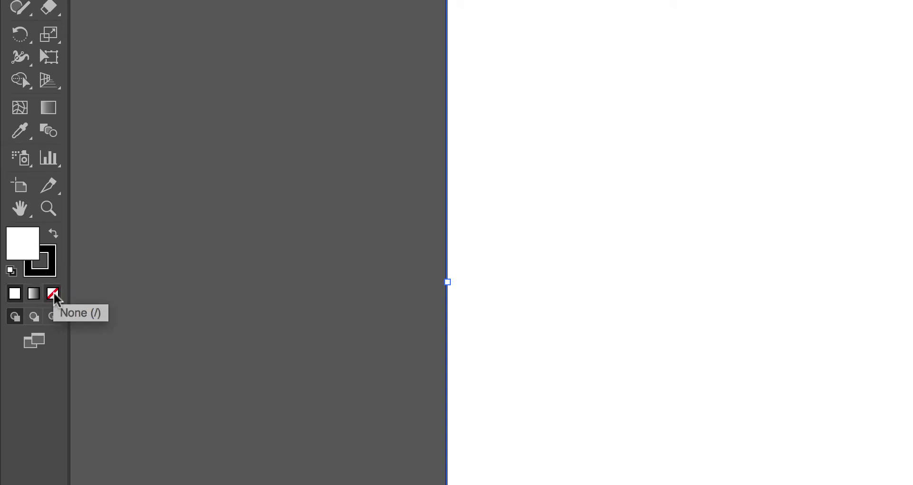
{"action": "left_click", "coordinate": [52, 292]}
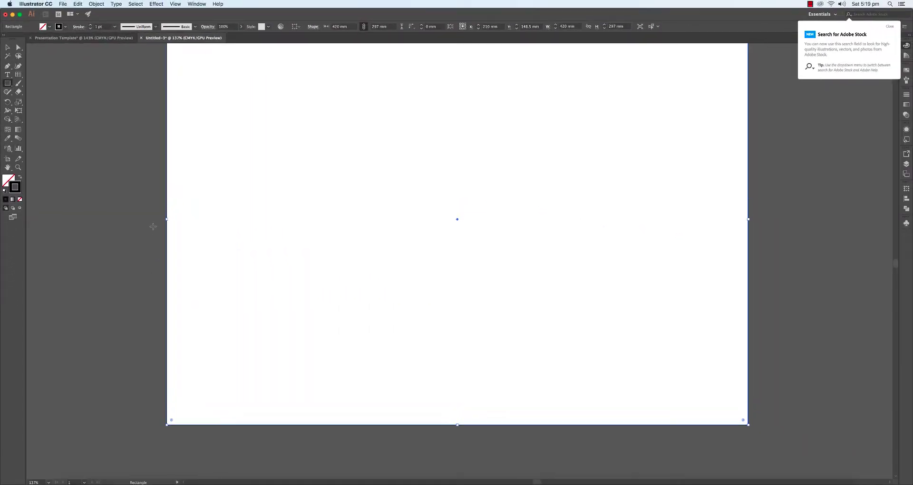
{"action": "scroll", "scroll_direction": "down", "scroll_amount": 3}
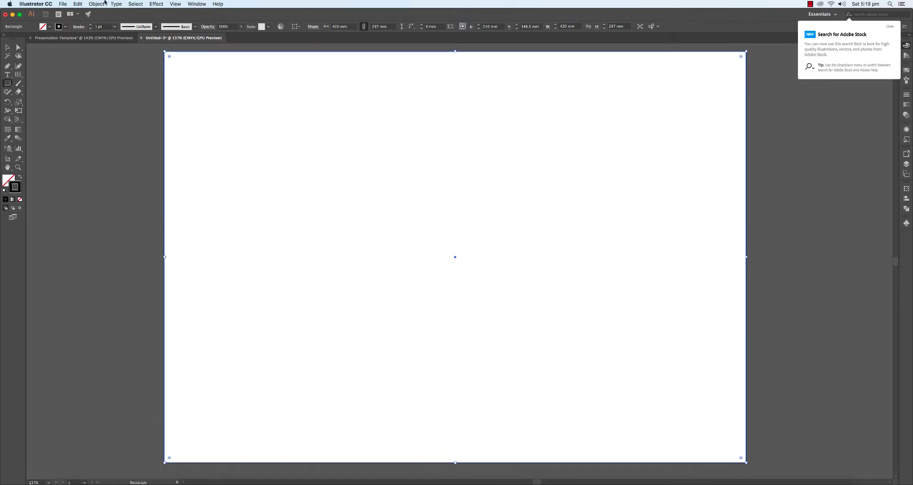
Offset the page rectangle by -10 mm to create the inner border outline
{"action": "left_click", "coordinate": [97, 4]}
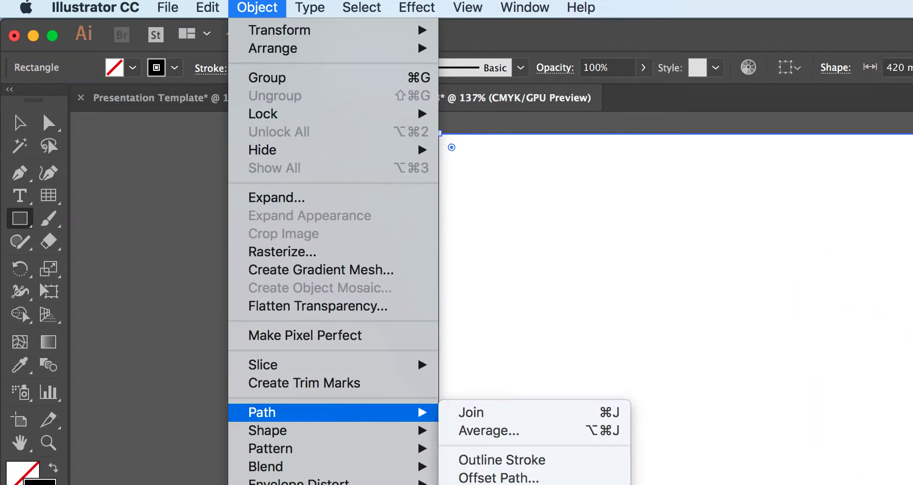
{"action": "left_click", "coordinate": [497, 476]}
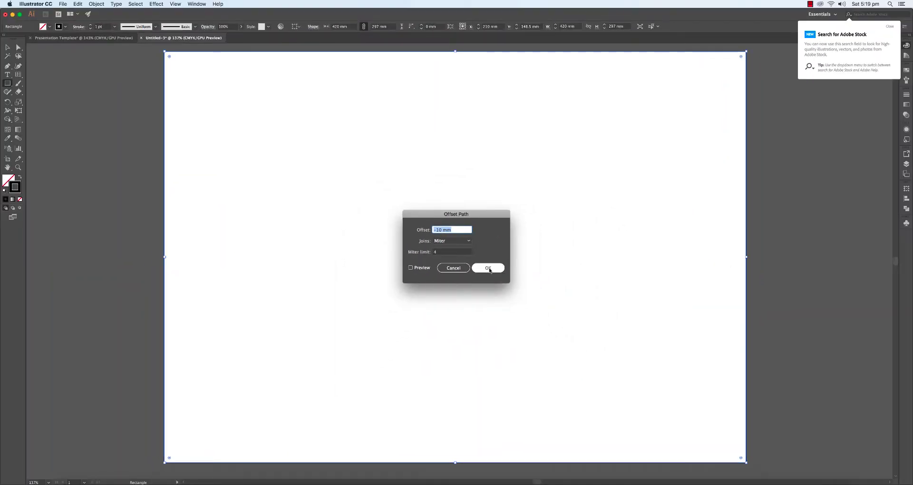
{"action": "left_click", "coordinate": [487, 268]}
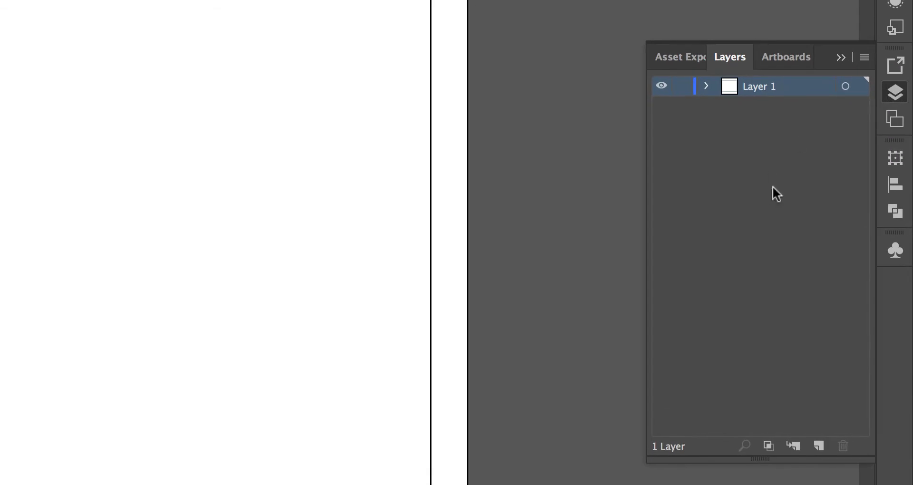
Rename Layer 1 to BORDER and add two new layers above it
{"action": "double_click", "coordinate": [759, 86]}
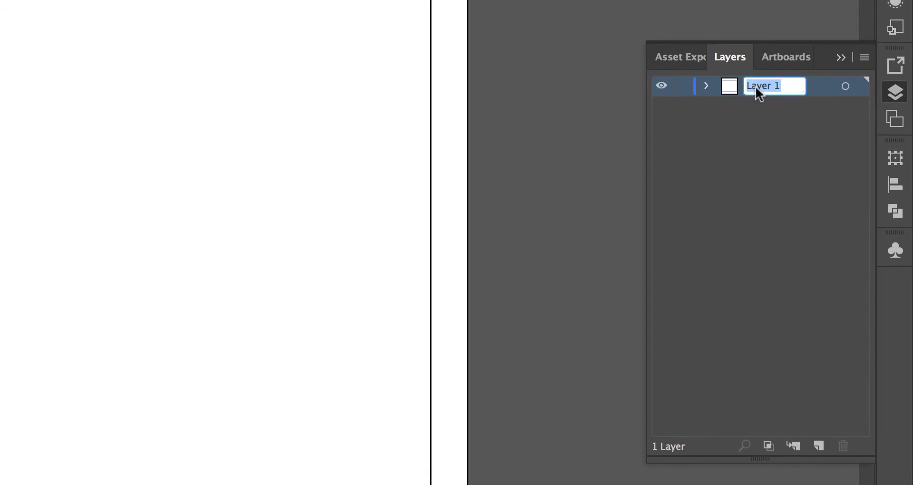
{"action": "type", "text": "BO"}
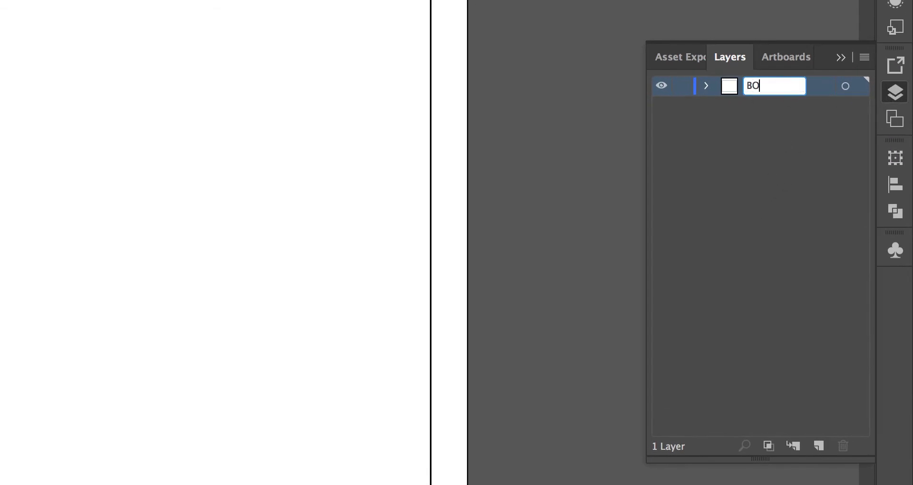
{"action": "type", "text": "RDER"}
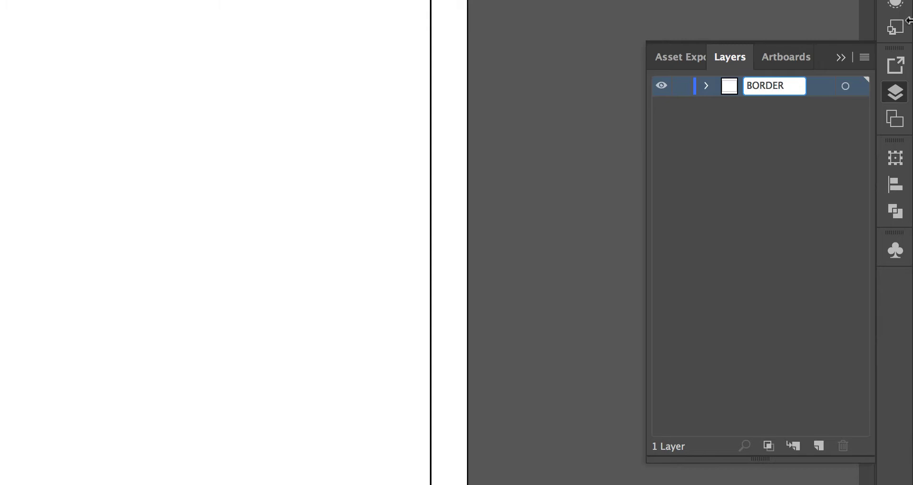
{"action": "left_click", "coordinate": [818, 445]}
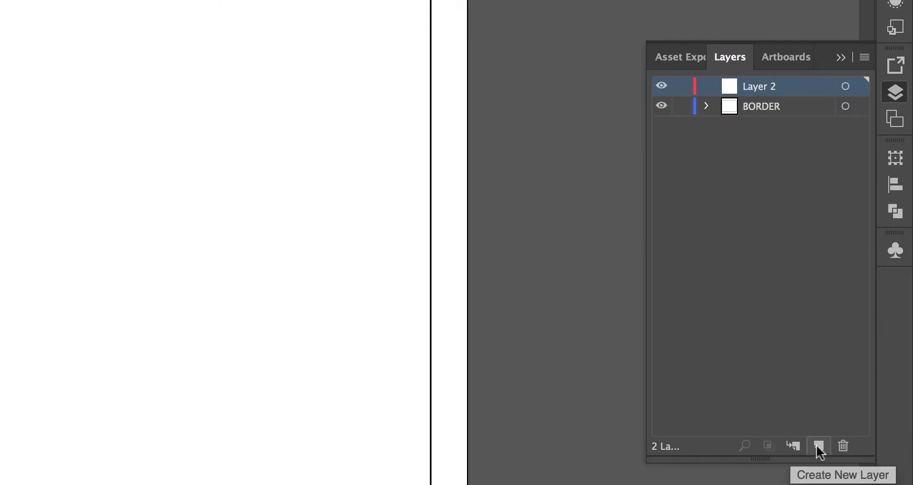
{"action": "left_click", "coordinate": [818, 446]}
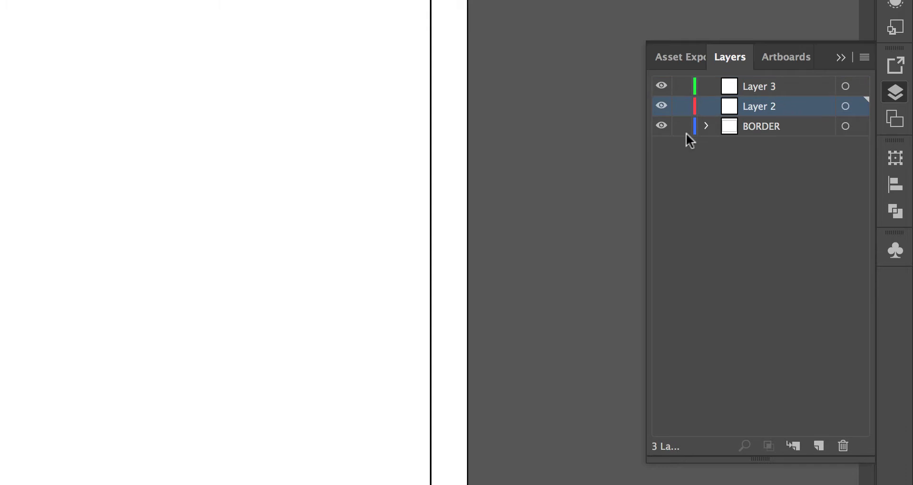
{"action": "mouse_move", "coordinate": [687, 131]}
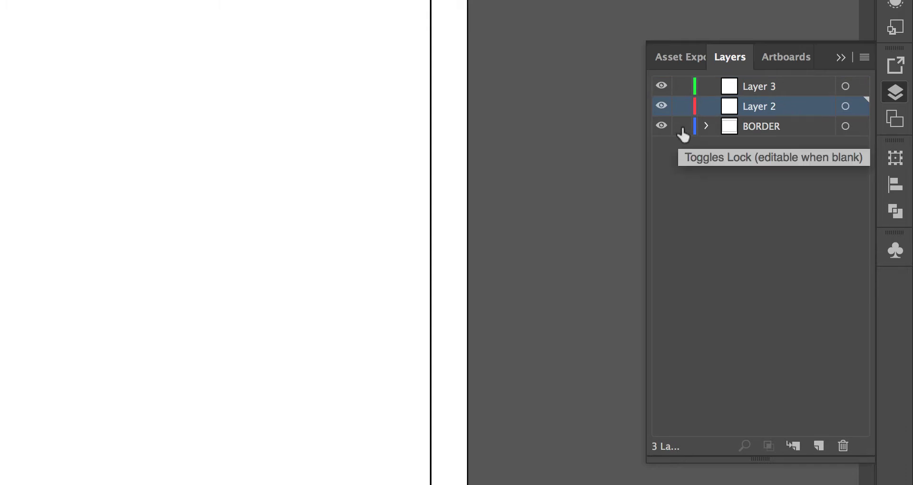
Lock the BORDER layer and rename Layer 2 to TITLE BOX
{"action": "left_click", "coordinate": [682, 126]}
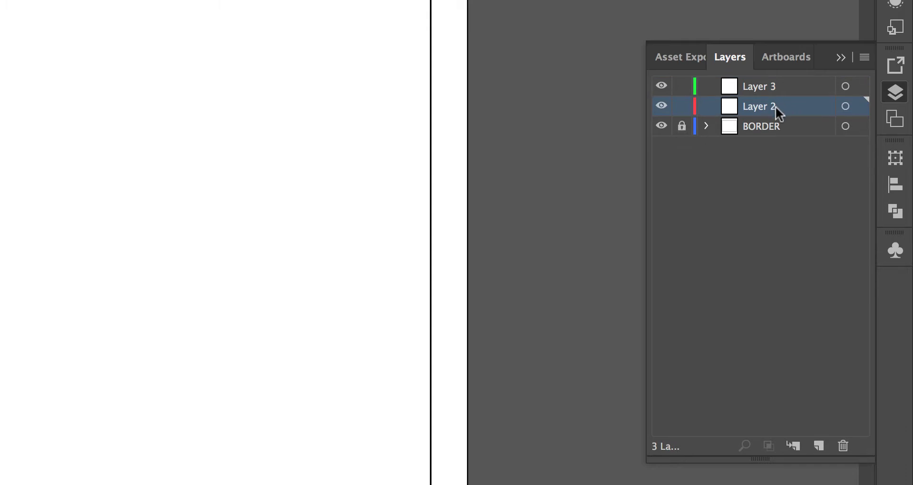
{"action": "double_click", "coordinate": [758, 106]}
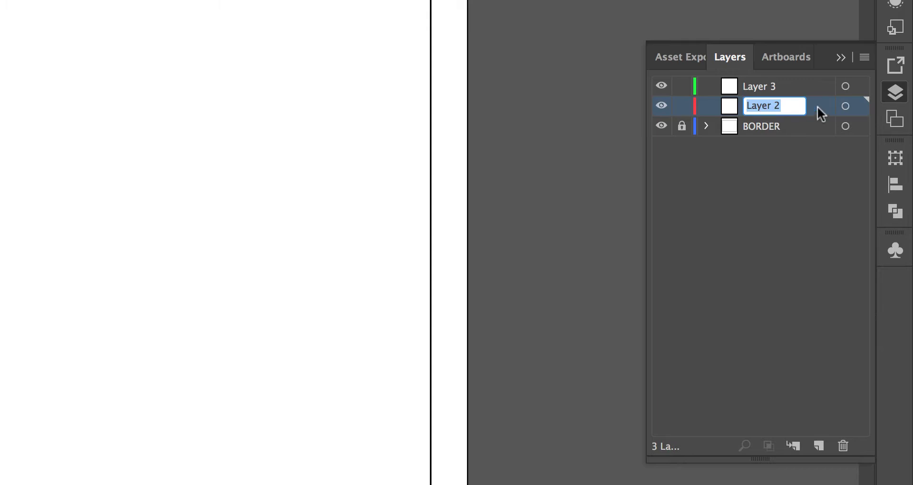
{"action": "type", "text": "TITLE"}
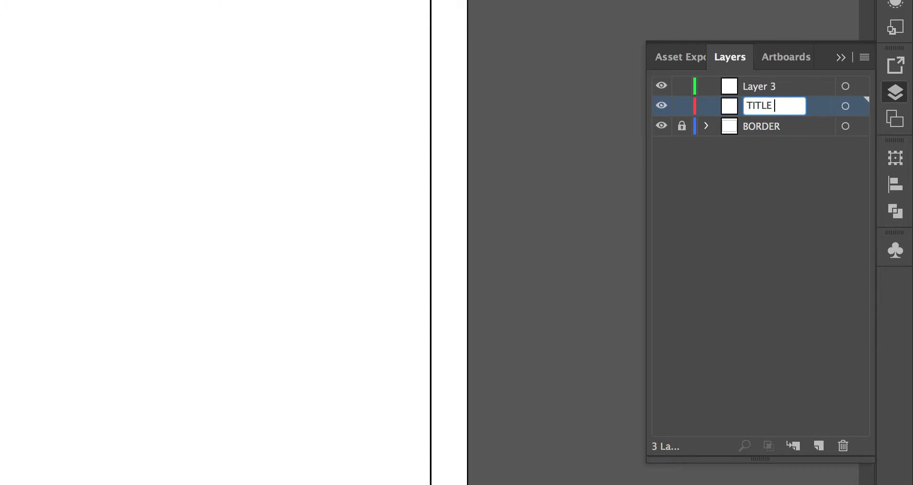
{"action": "type", "text": "BOX"}
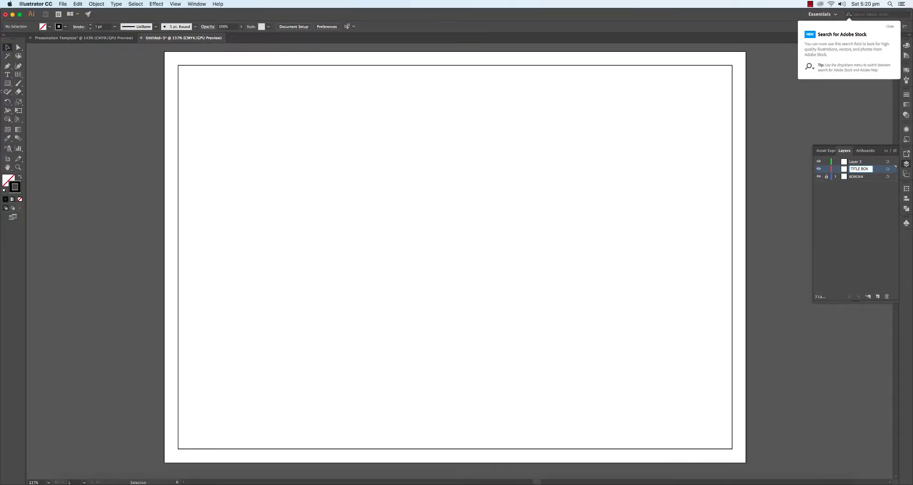
{"action": "mouse_move", "coordinate": [18, 74]}
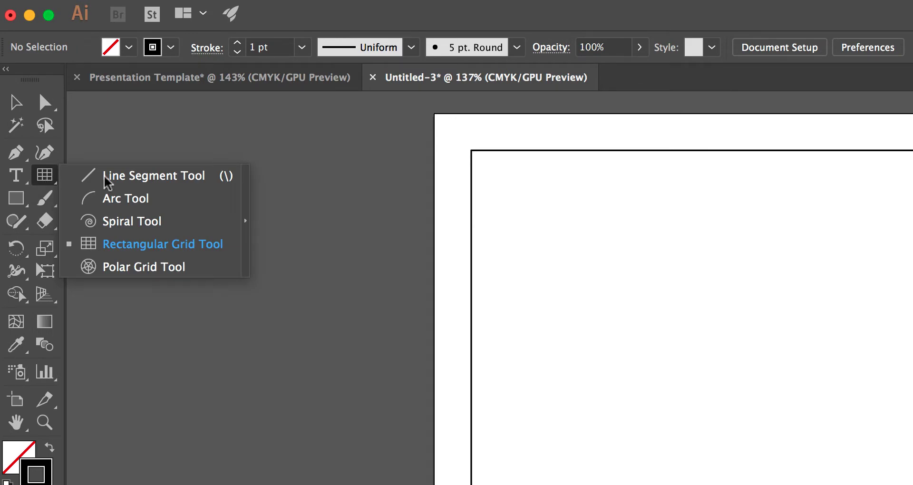
{"action": "mouse_move", "coordinate": [158, 221]}
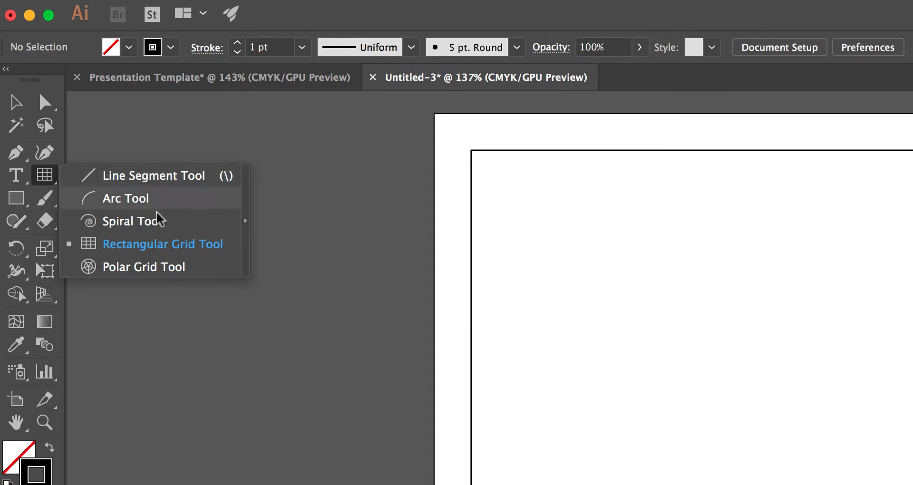
{"action": "mouse_move", "coordinate": [180, 251]}
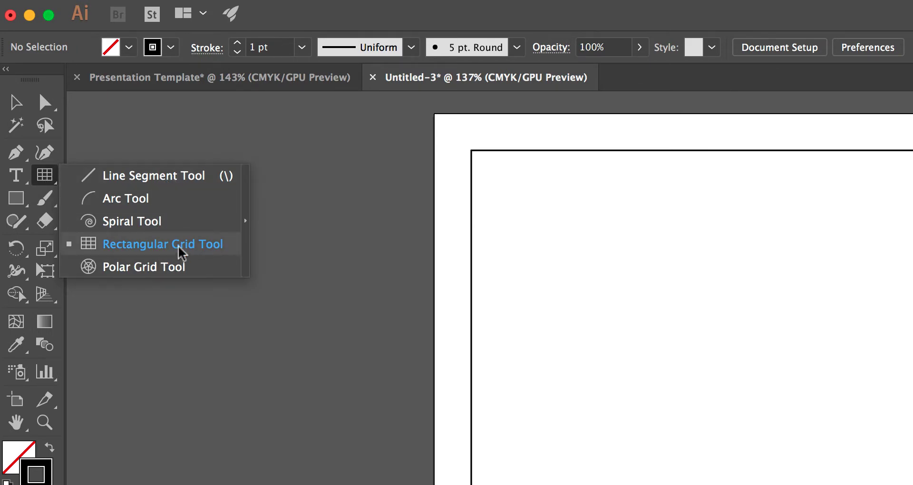
{"action": "mouse_move", "coordinate": [215, 255]}
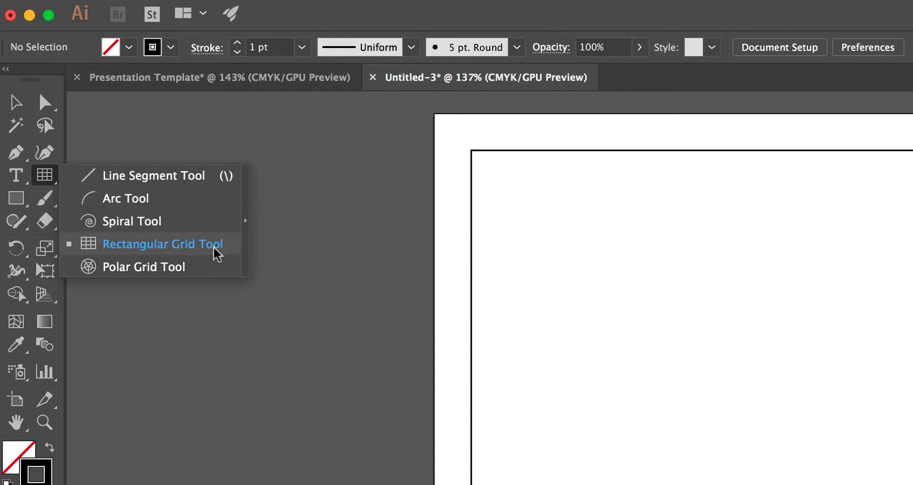
Choose the Rectangular Grid Tool from the Line Segment tool group
{"action": "left_click", "coordinate": [162, 244]}
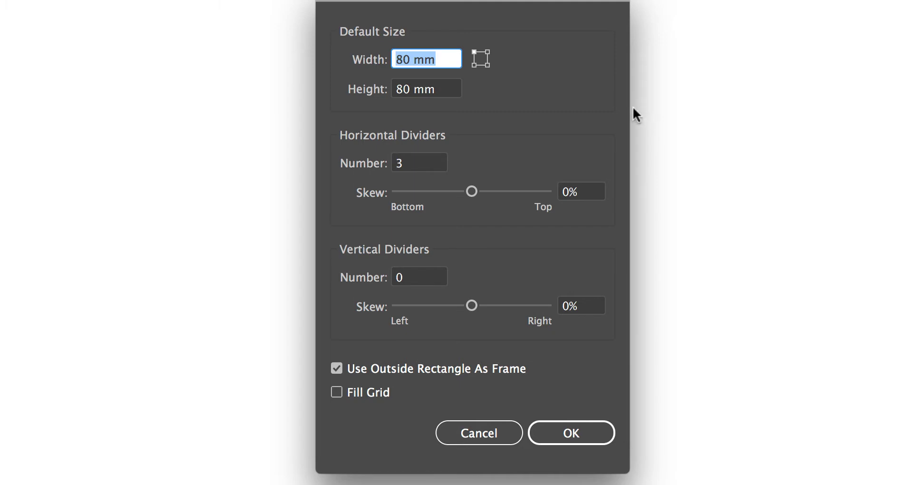
{"action": "mouse_move", "coordinate": [495, 112]}
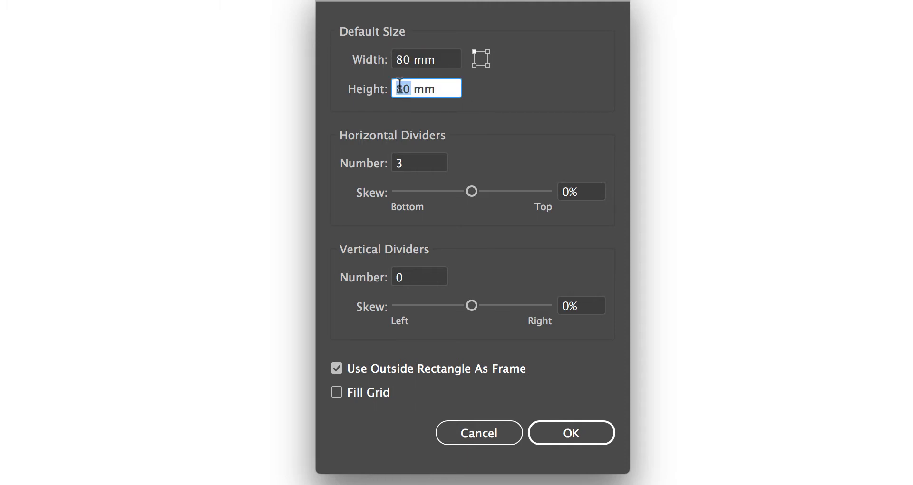
Enter grid height 40 mm and 3 horizontal dividers, keeping the 80 mm width
{"action": "type", "text": "40"}
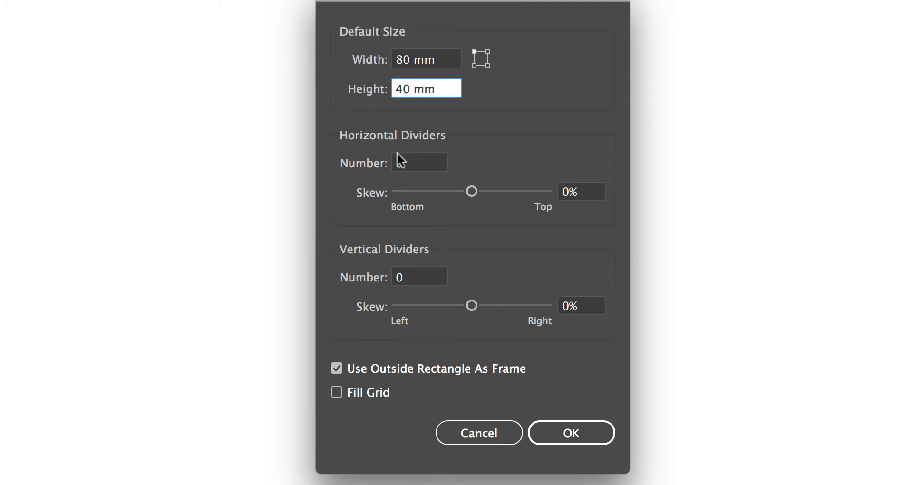
{"action": "type", "text": "3"}
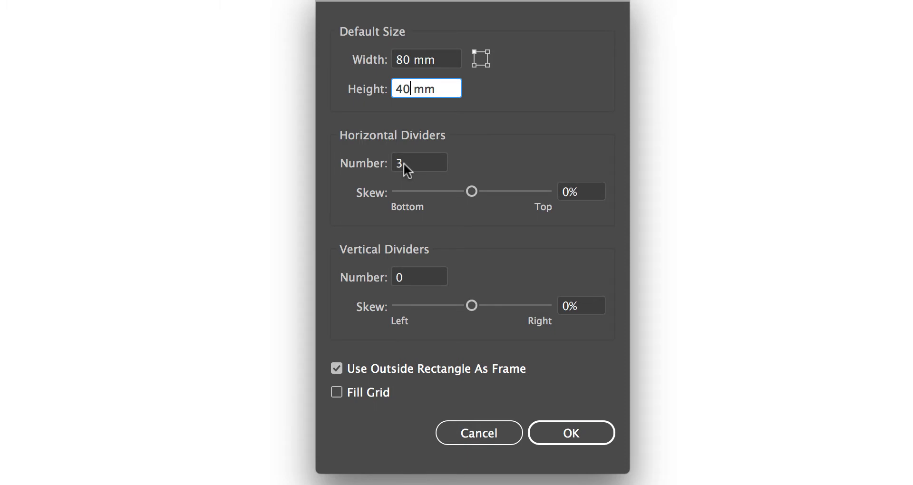
{"action": "mouse_move", "coordinate": [413, 294]}
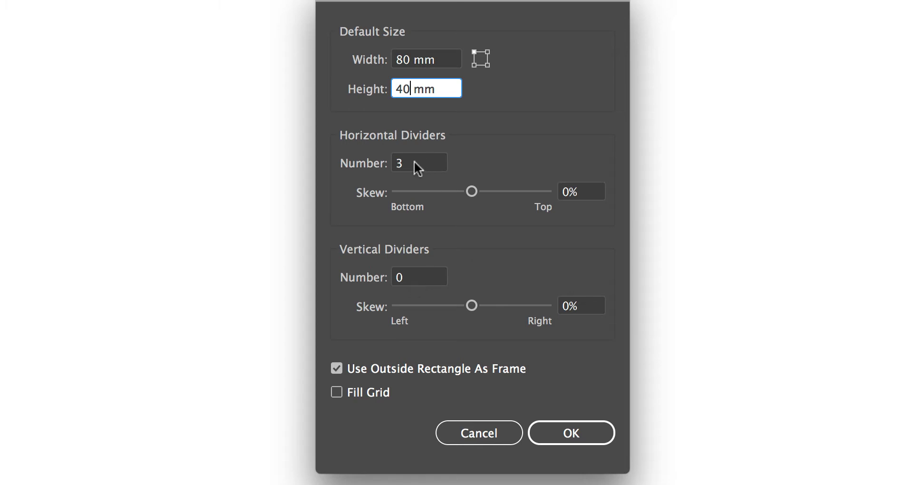
{"action": "mouse_move", "coordinate": [413, 173]}
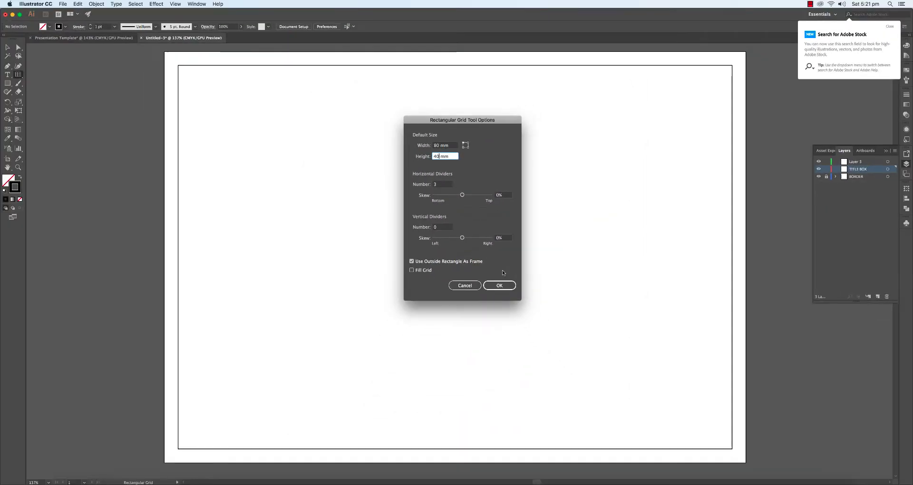
Confirm the 80×40 mm, three-divider grid to create the title box
{"action": "left_click", "coordinate": [499, 285]}
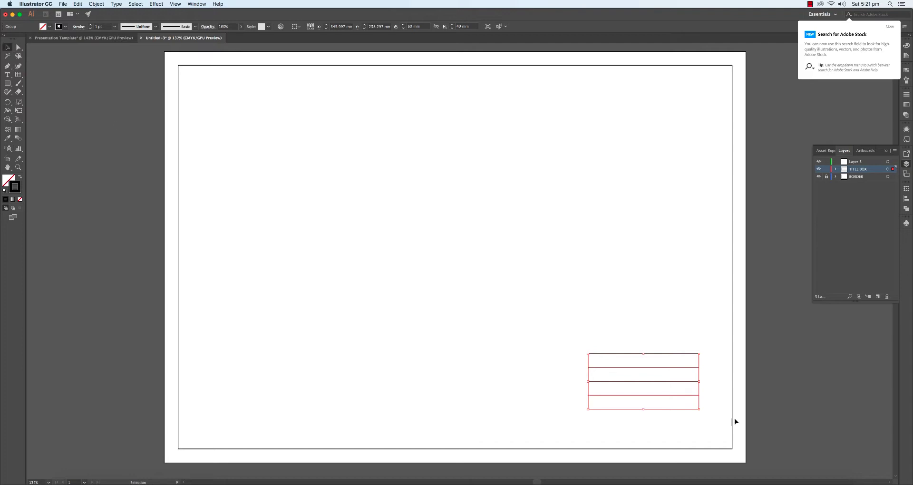
{"action": "mouse_move", "coordinate": [662, 386]}
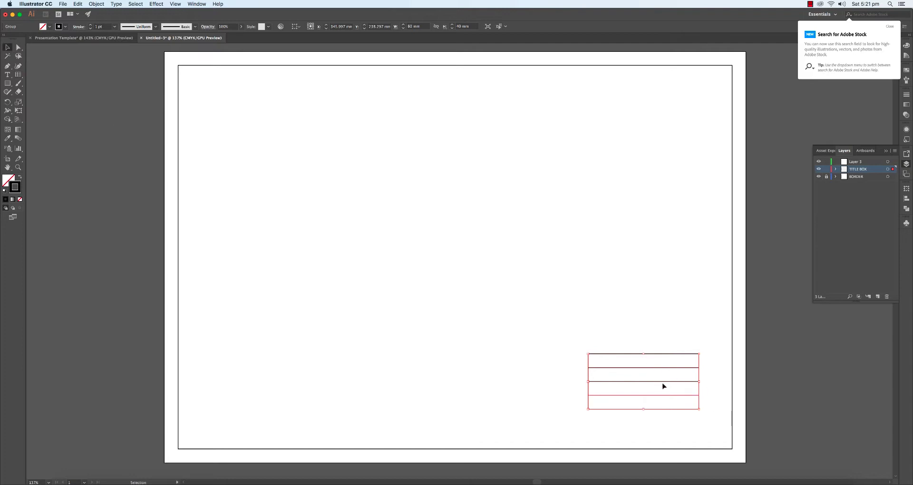
{"action": "mouse_move", "coordinate": [674, 383]}
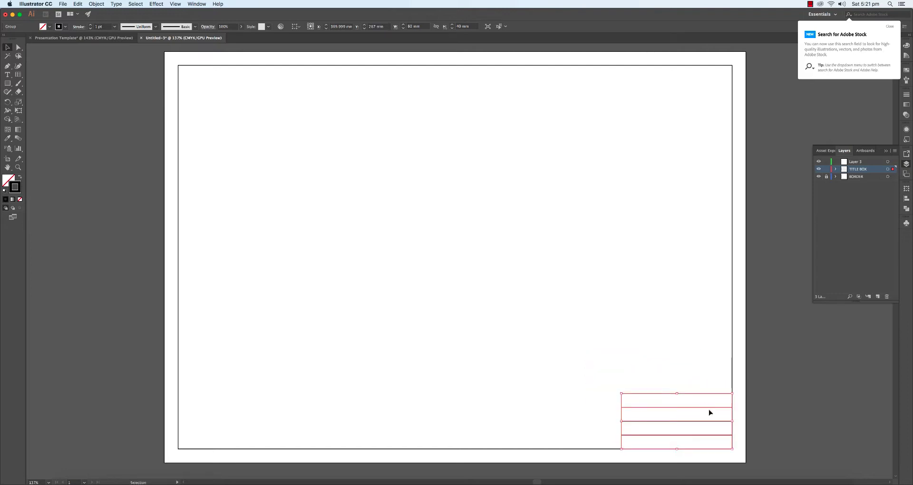
{"action": "mouse_move", "coordinate": [845, 190]}
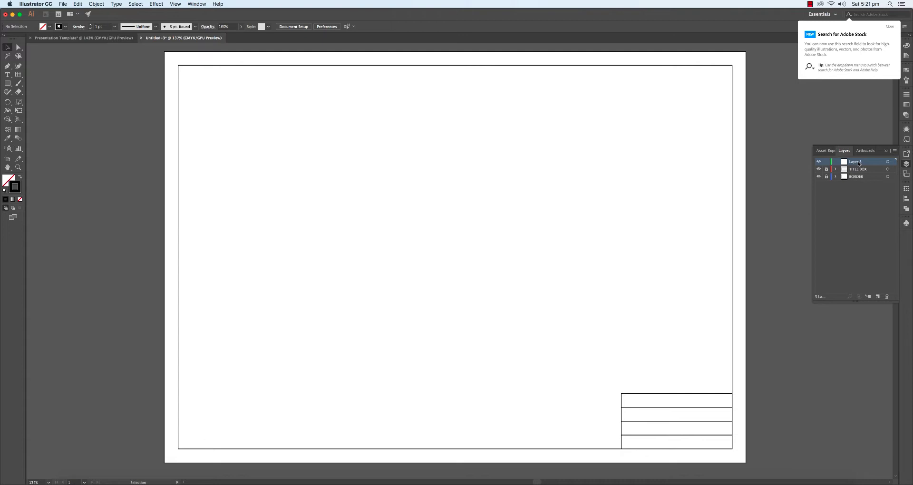
Begin renaming the top layer to TEXT in the Layers panel
{"action": "double_click", "coordinate": [856, 161]}
{"action": "type", "text": "TEXT"}
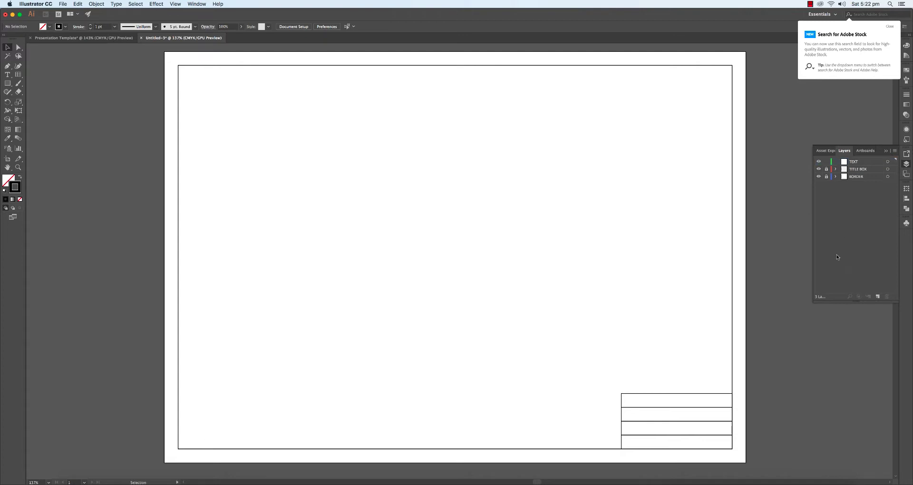
{"action": "scroll", "scroll_direction": "down", "scroll_amount": 3}
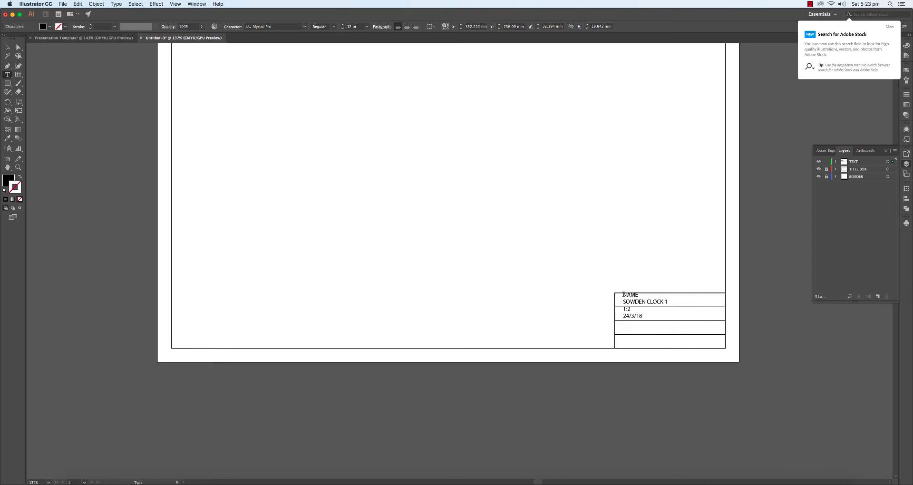
Change the title box text font to Arial with the Italic style
{"action": "left_click", "coordinate": [7, 47]}
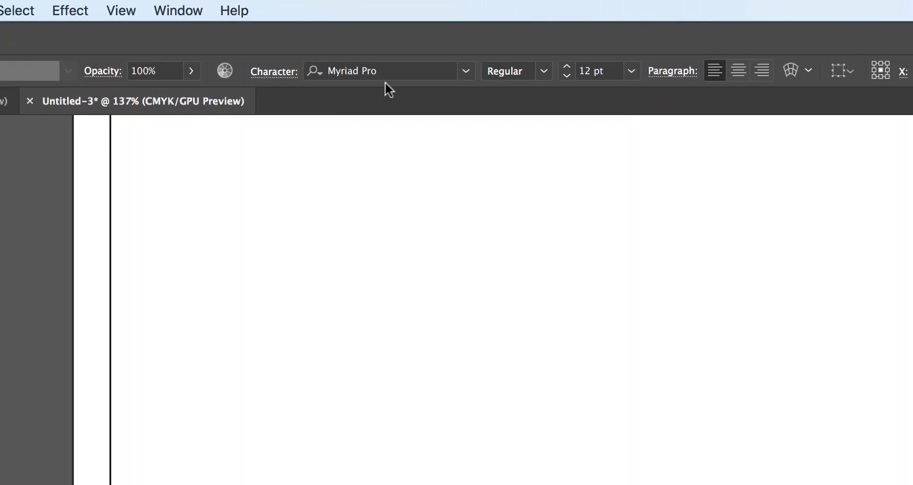
{"action": "left_click", "coordinate": [378, 71]}
{"action": "type", "text": "ARIAL"}
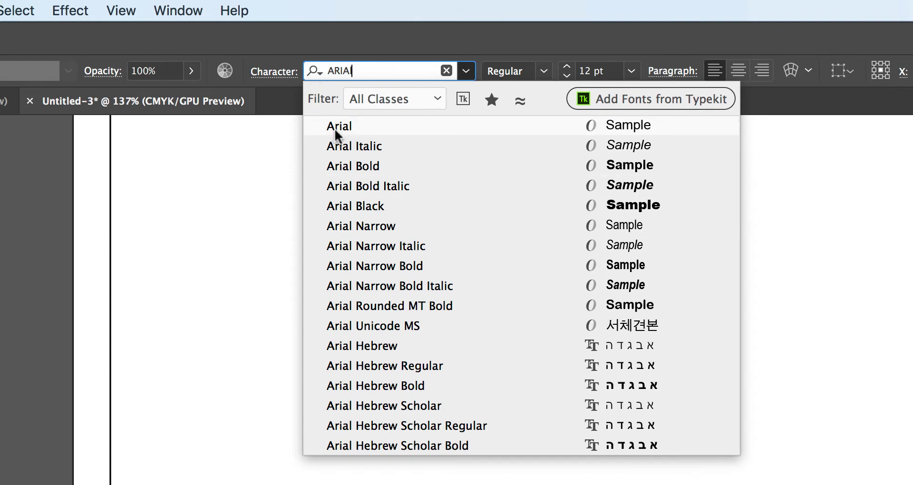
{"action": "left_click", "coordinate": [338, 125]}
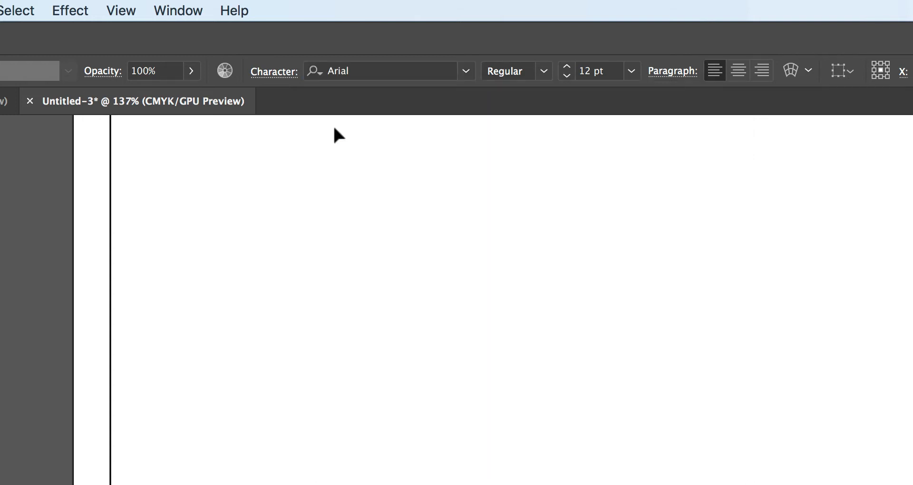
{"action": "left_click", "coordinate": [542, 70]}
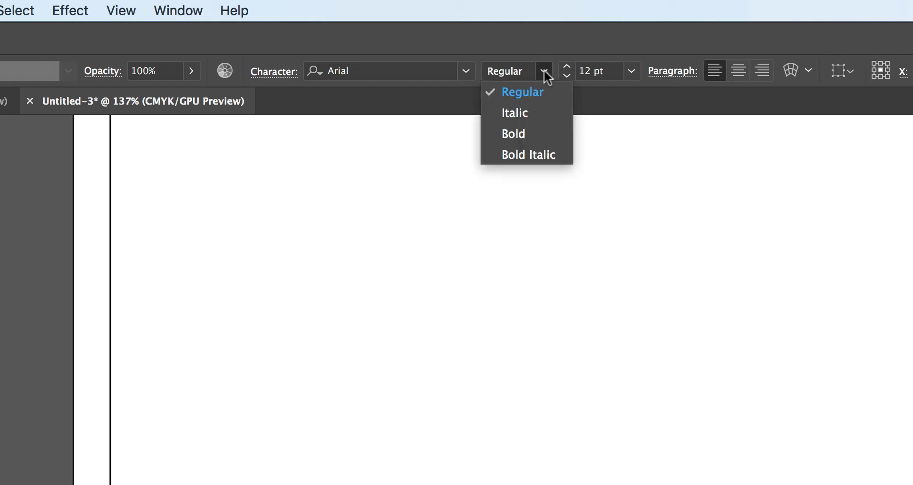
{"action": "left_click", "coordinate": [514, 113]}
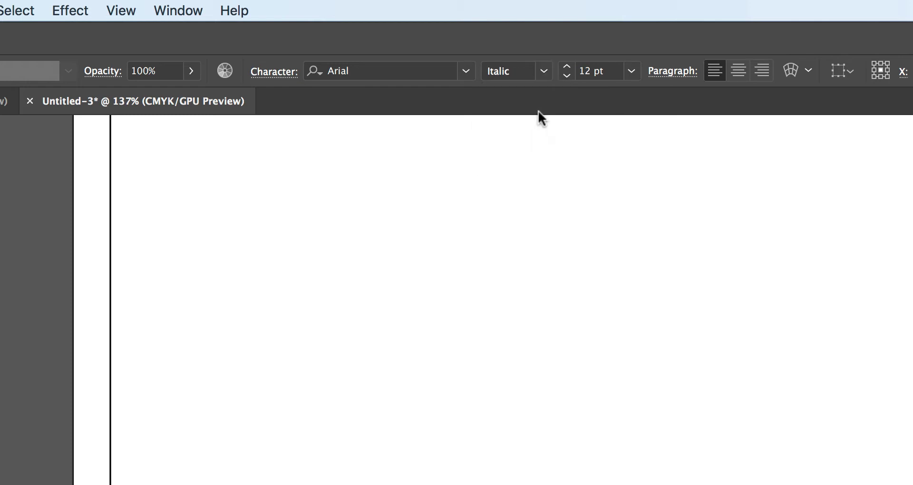
{"action": "mouse_move", "coordinate": [620, 85]}
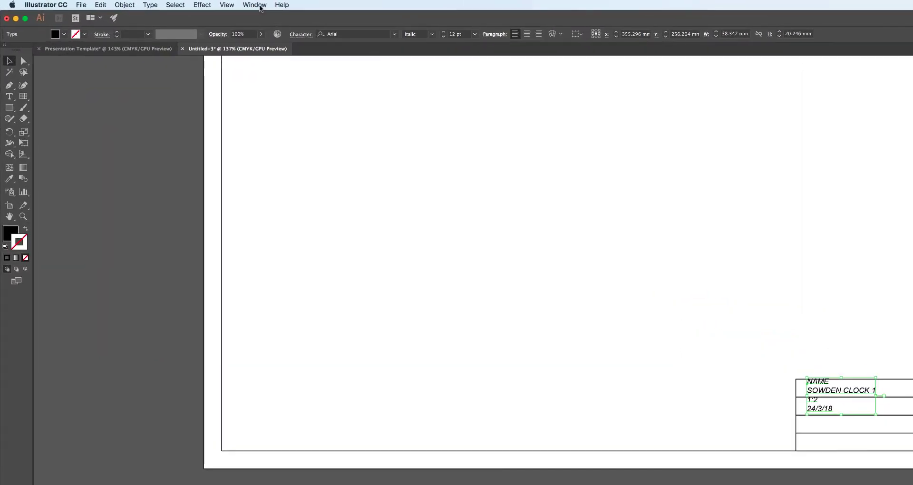
Set Space After Paragraph to 14 pt in the Paragraph panel, then deselect the text
{"action": "left_click", "coordinate": [254, 5]}
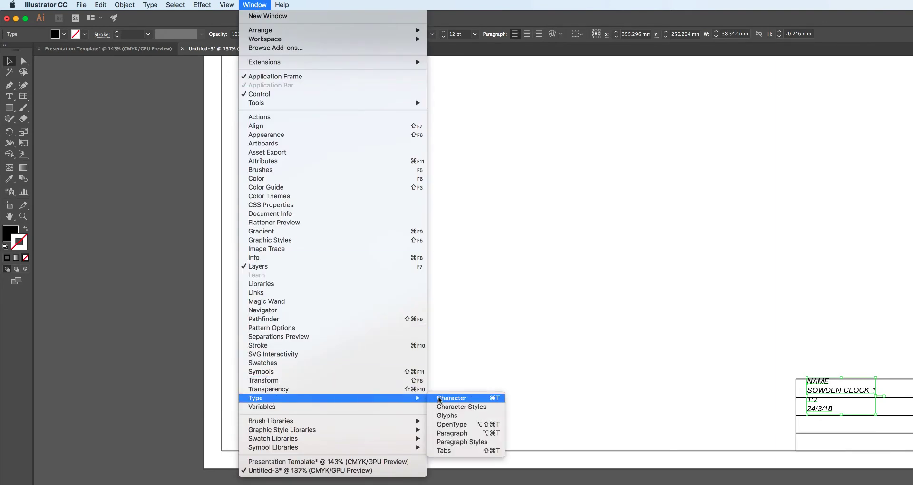
{"action": "mouse_move", "coordinate": [452, 432]}
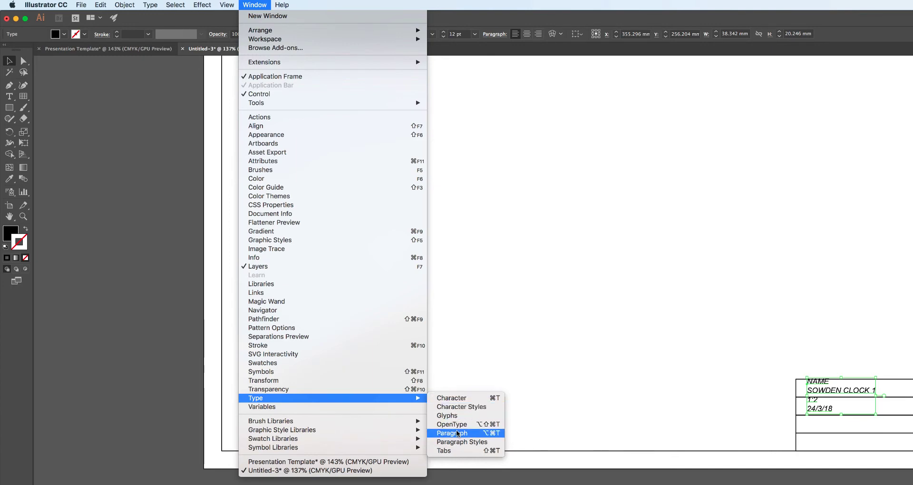
{"action": "left_click", "coordinate": [452, 433]}
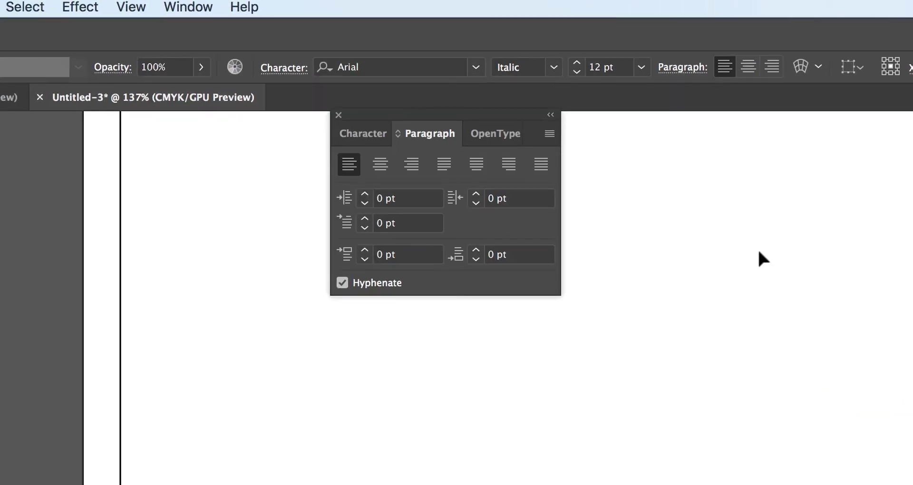
{"action": "mouse_move", "coordinate": [645, 255]}
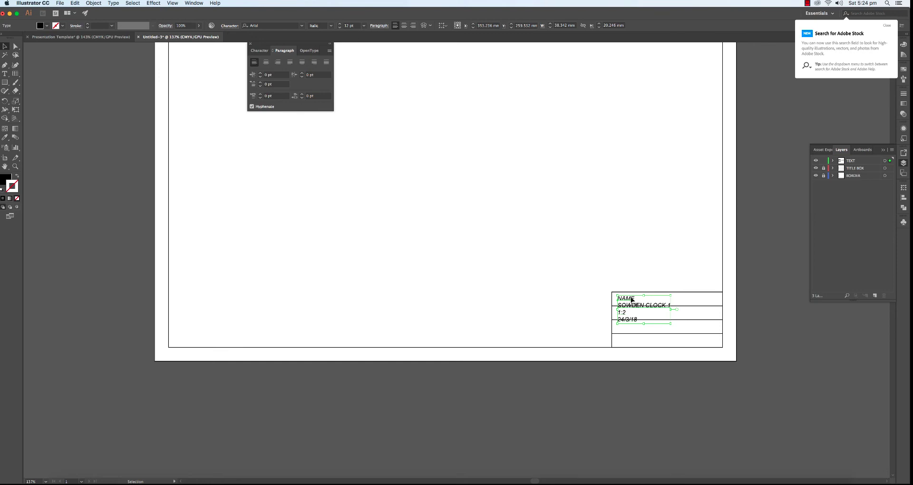
{"action": "mouse_move", "coordinate": [275, 83]}
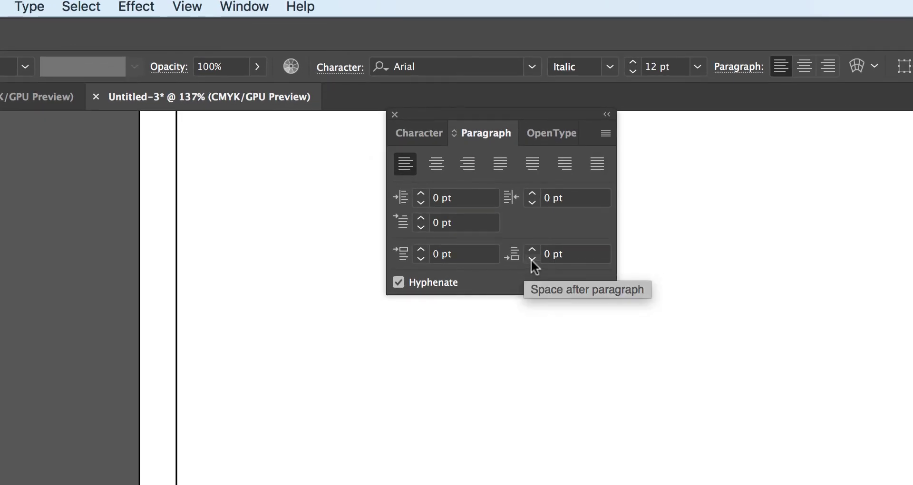
{"action": "mouse_move", "coordinate": [535, 267]}
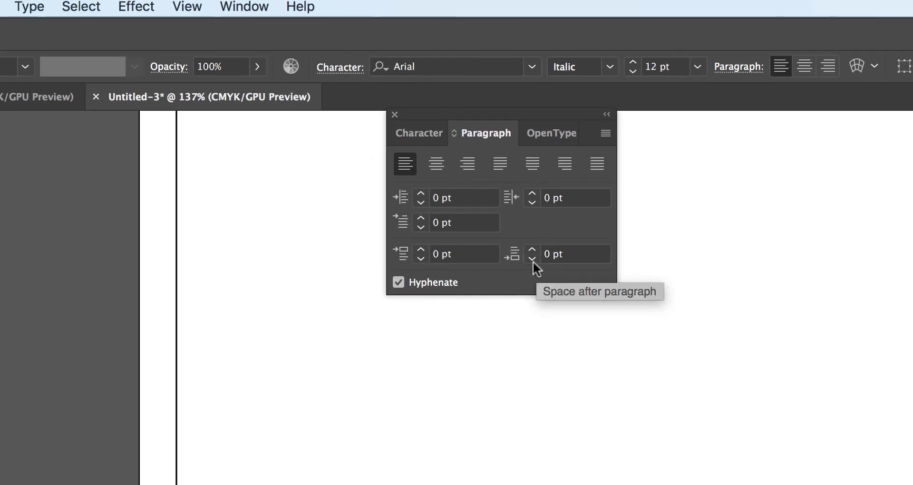
{"action": "mouse_move", "coordinate": [529, 265]}
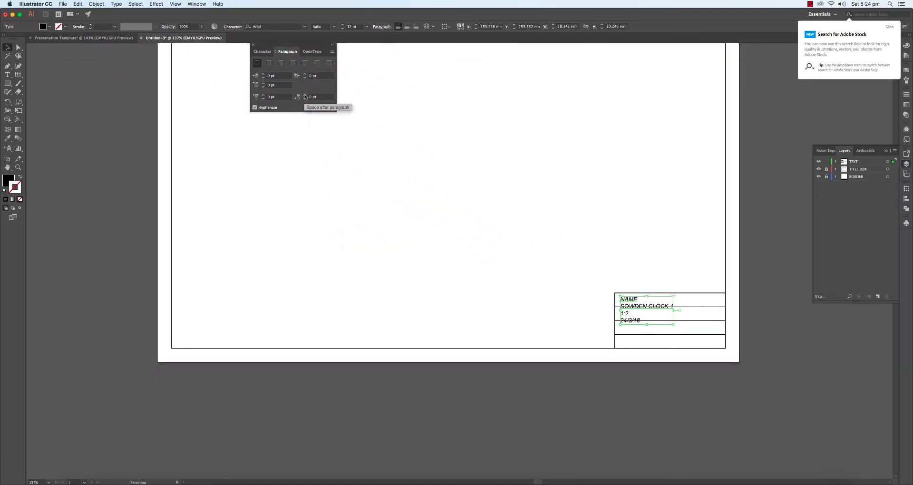
{"action": "left_click", "coordinate": [305, 95]}
{"action": "type", "text": "14"}
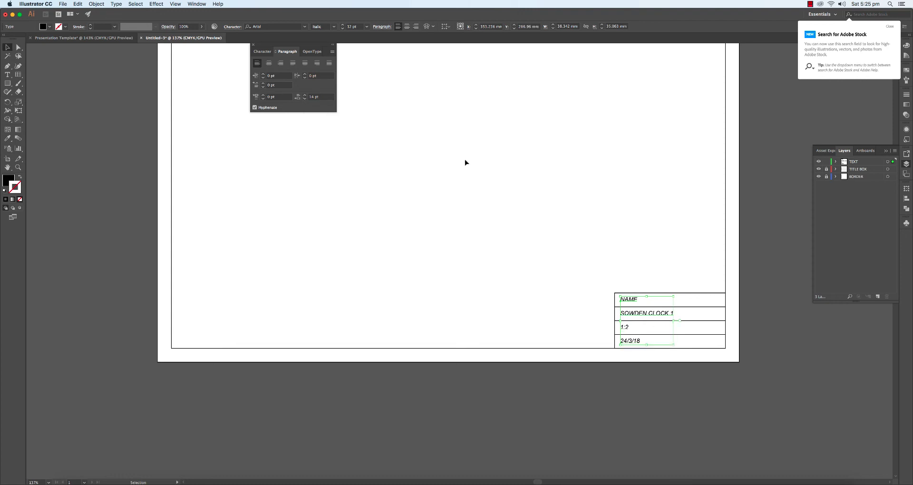
{"action": "left_click", "coordinate": [464, 163]}
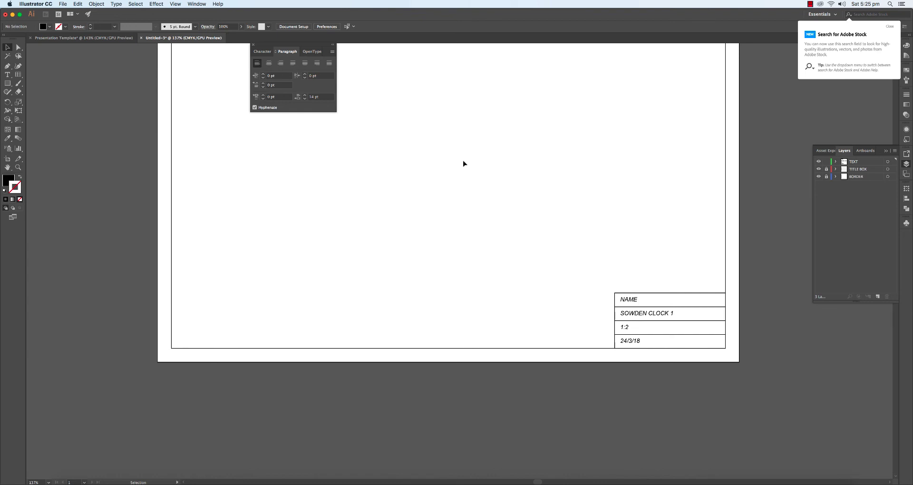
{"action": "mouse_move", "coordinate": [670, 260]}
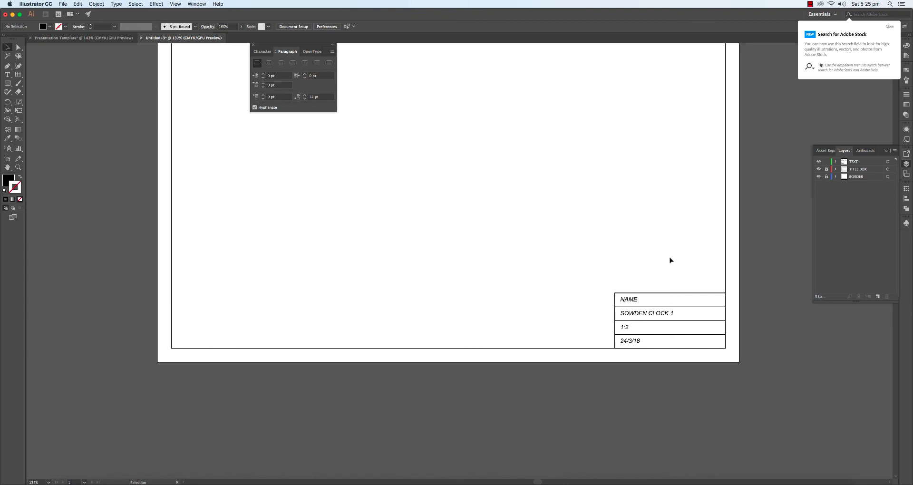
{"action": "mouse_move", "coordinate": [880, 286]}
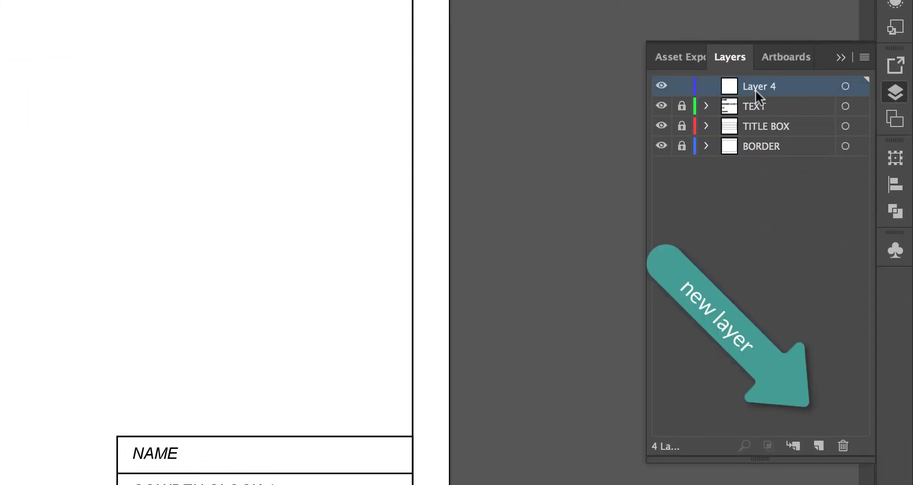
Rename the new top layer (Layer 4) to 'Design'
{"action": "double_click", "coordinate": [759, 85]}
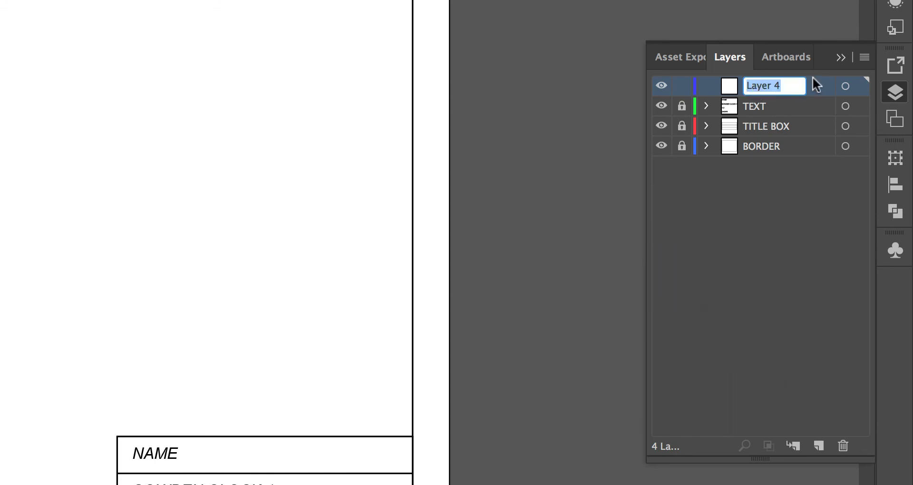
{"action": "type", "text": "Design"}
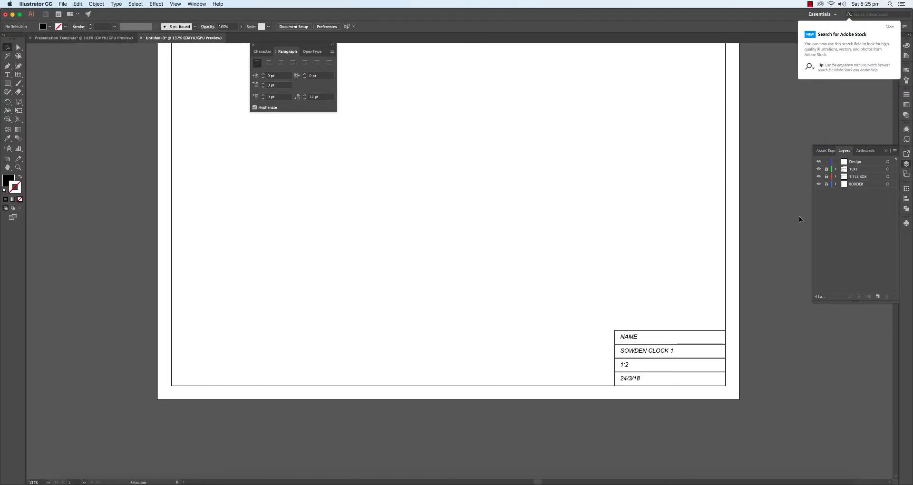
{"action": "mouse_move", "coordinate": [303, 119]}
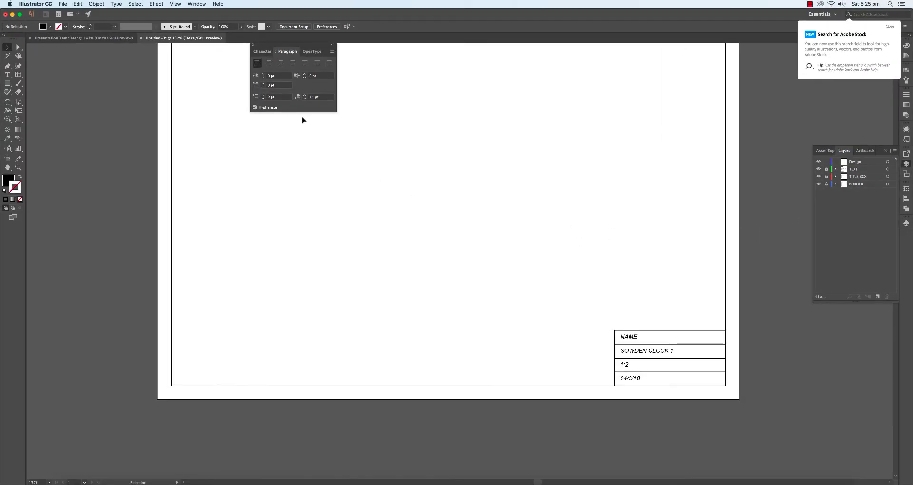
{"action": "scroll", "scroll_direction": "down", "scroll_amount": 3}
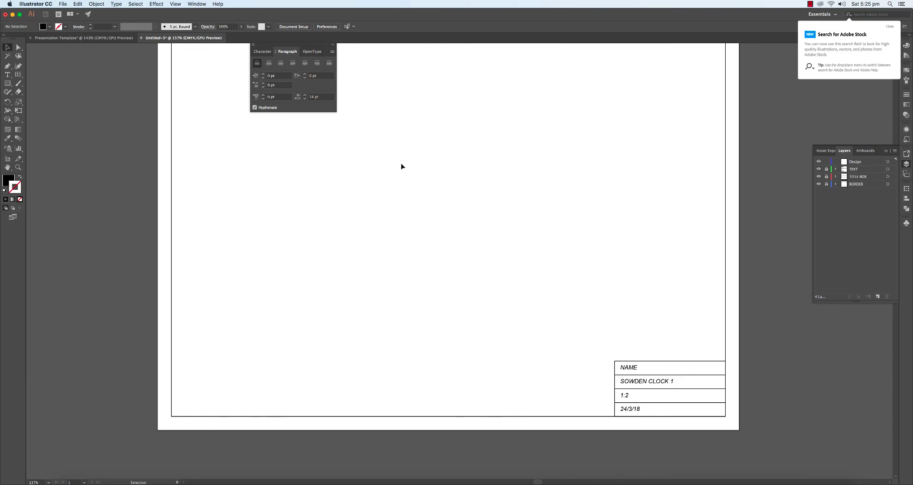